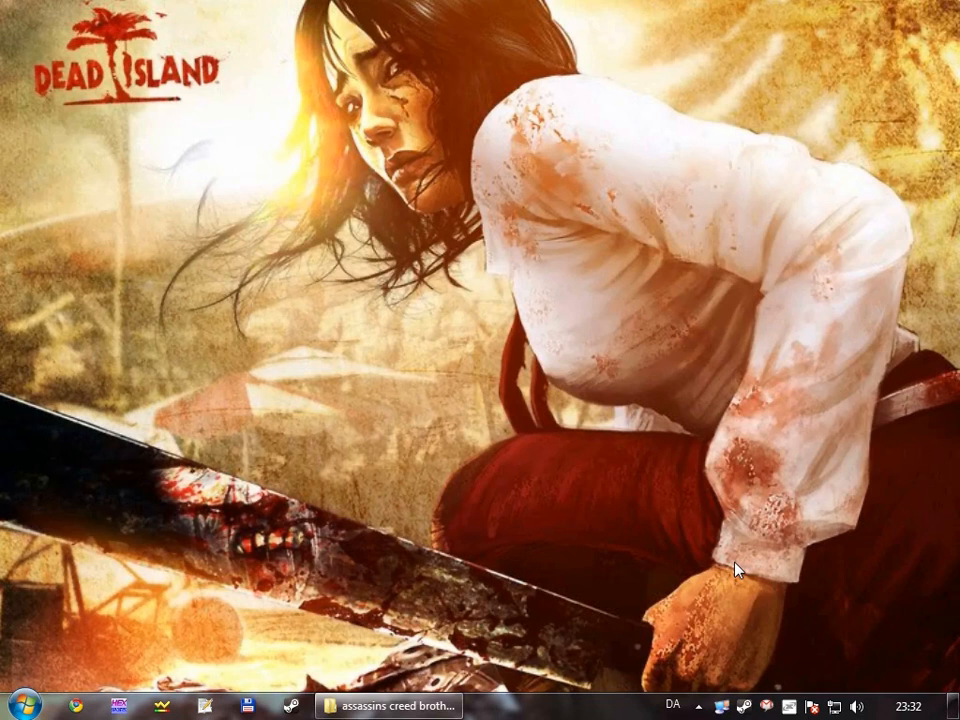
mouse_move(728, 710)
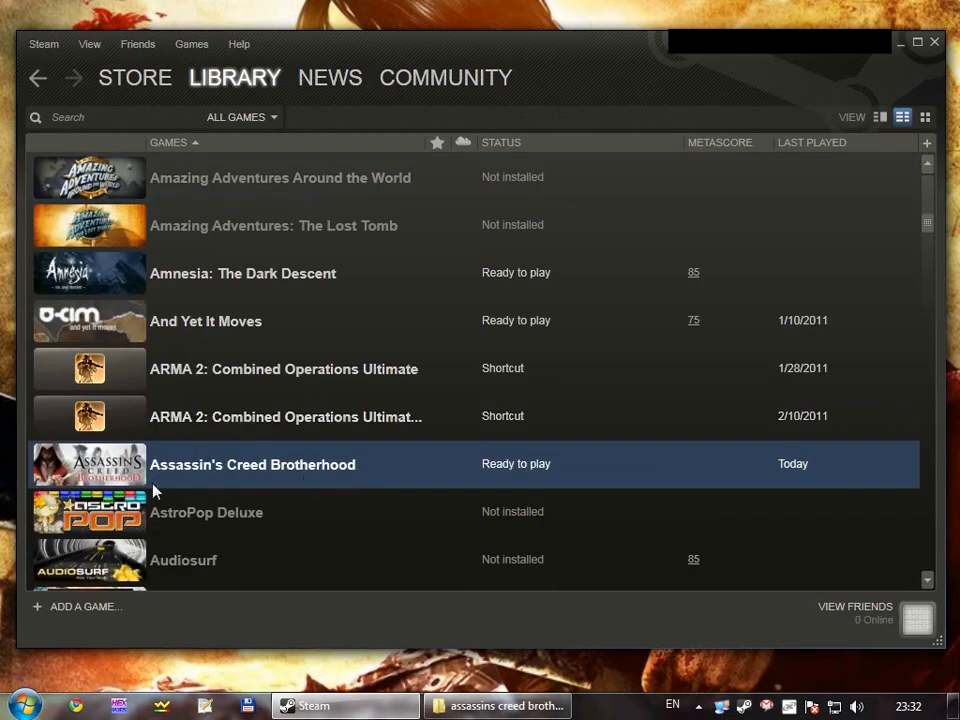
mouse_move(135, 478)
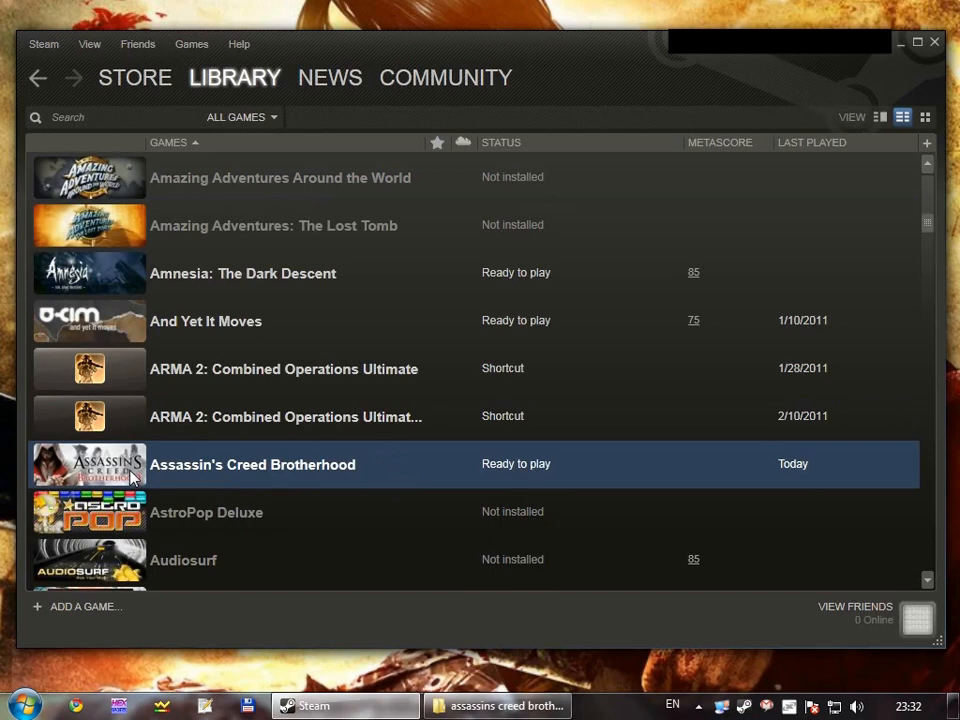
mouse_move(405, 568)
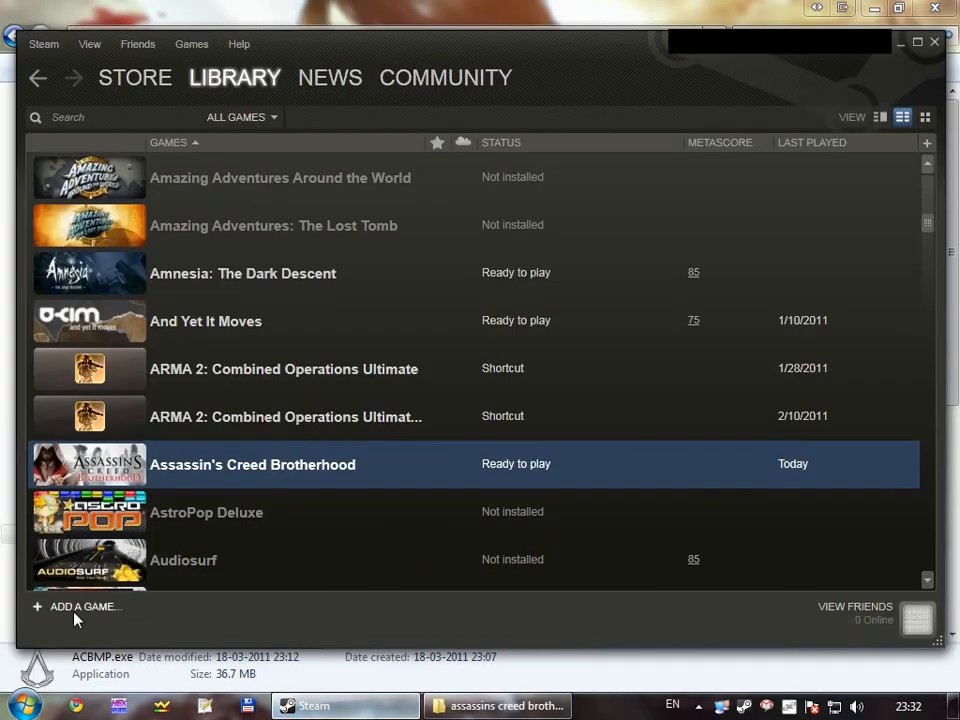
Launch Assassin's Creed Brotherhood from the Steam library into Uplay, then close the Uplay launcher
left_click(78, 606)
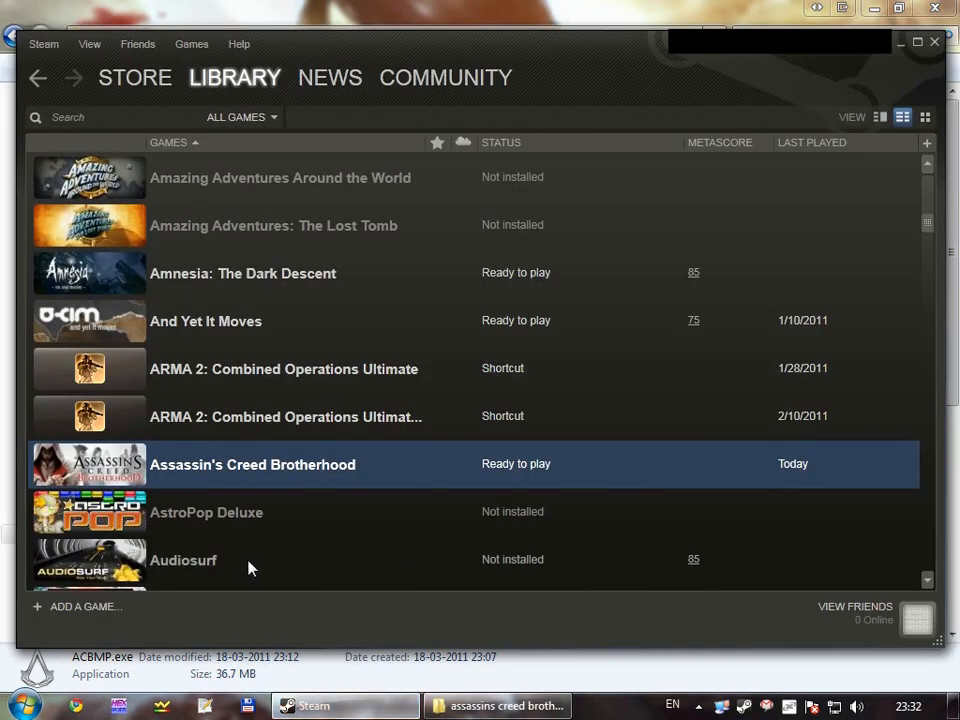
mouse_move(223, 477)
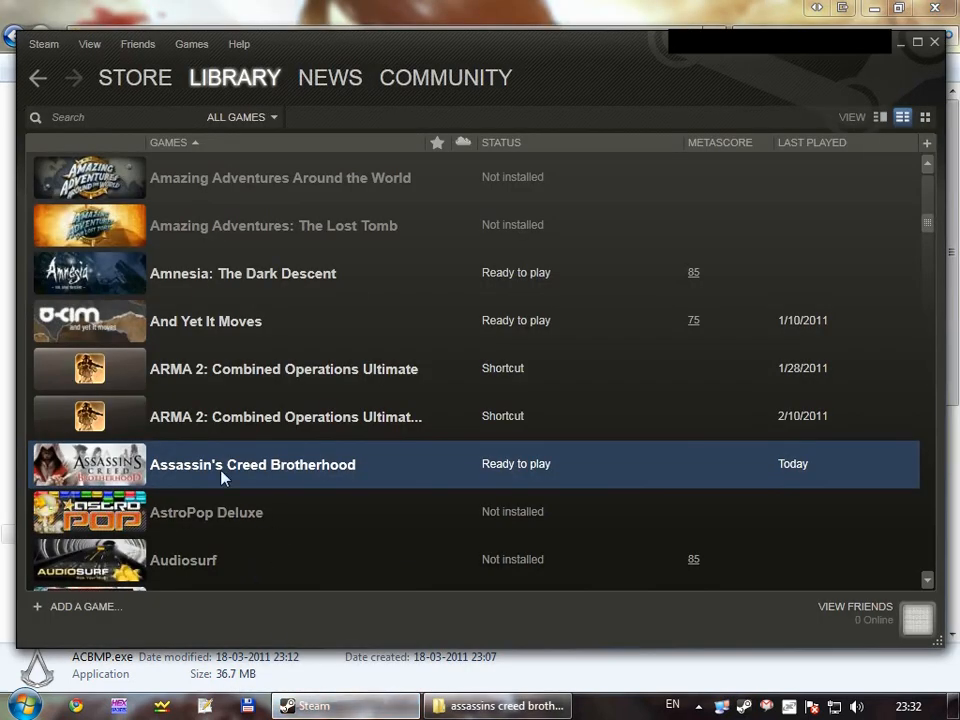
mouse_move(378, 477)
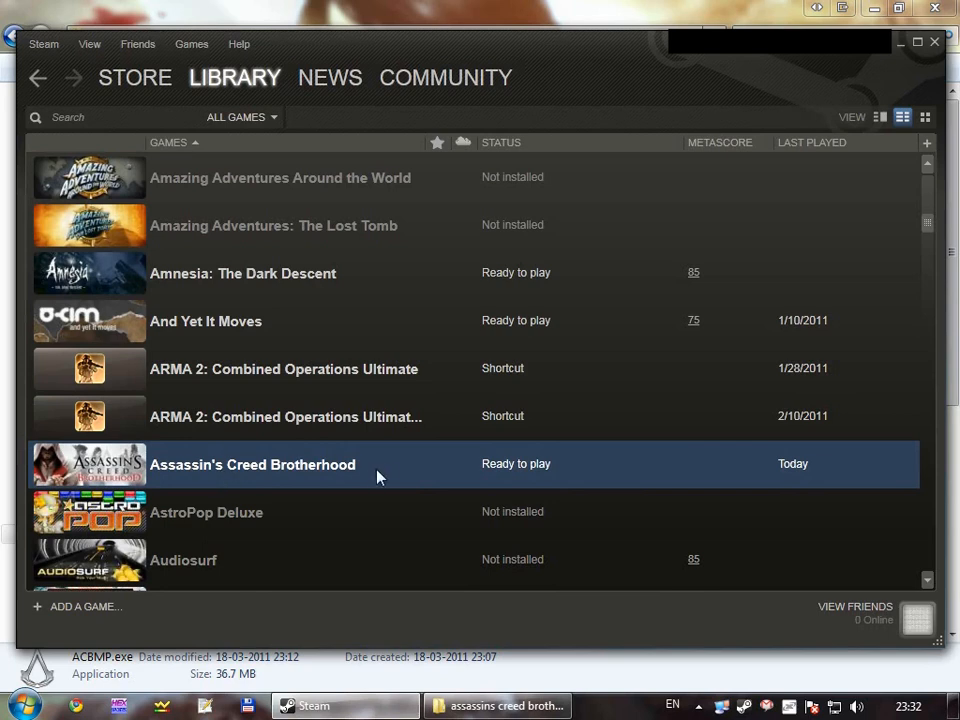
double_click(253, 464)
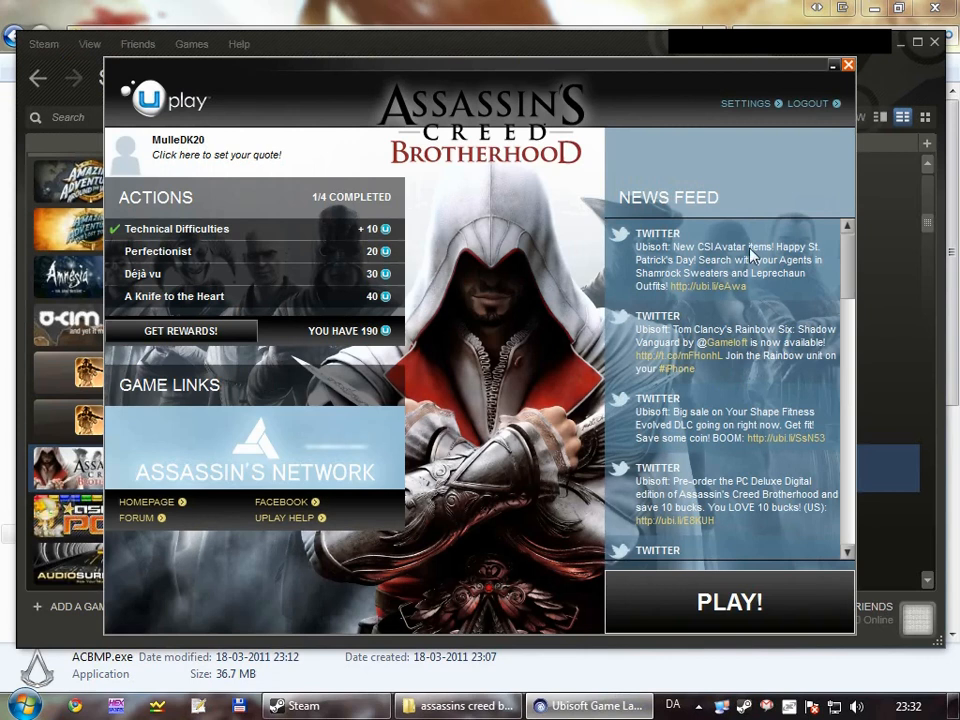
left_click(847, 65)
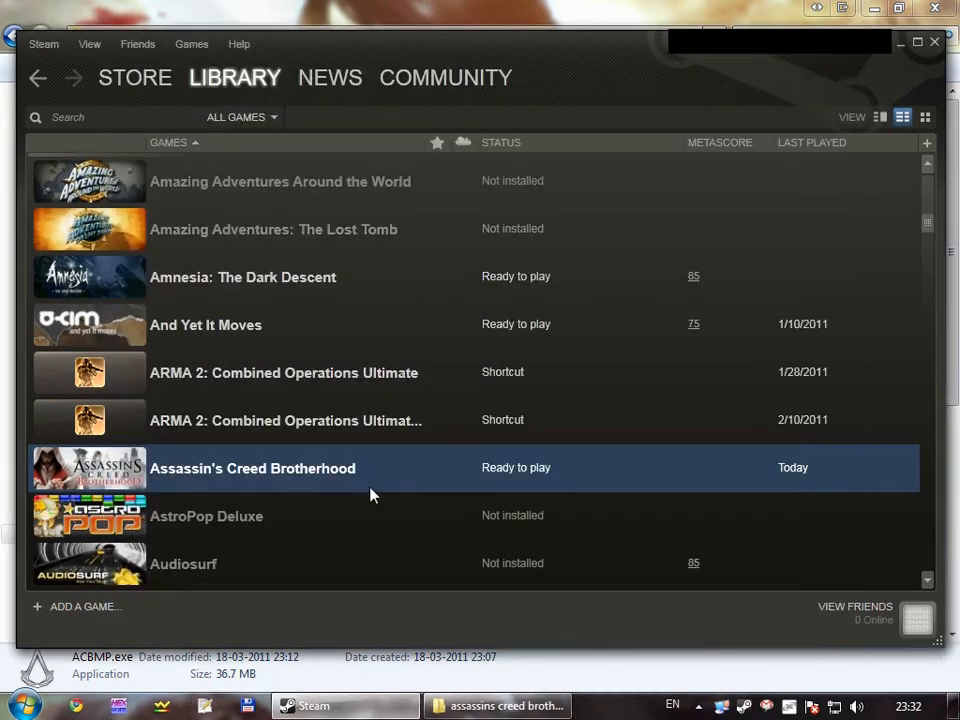
Open the Properties of Assassin's Creed Brotherhood from its library context menu
right_click(252, 468)
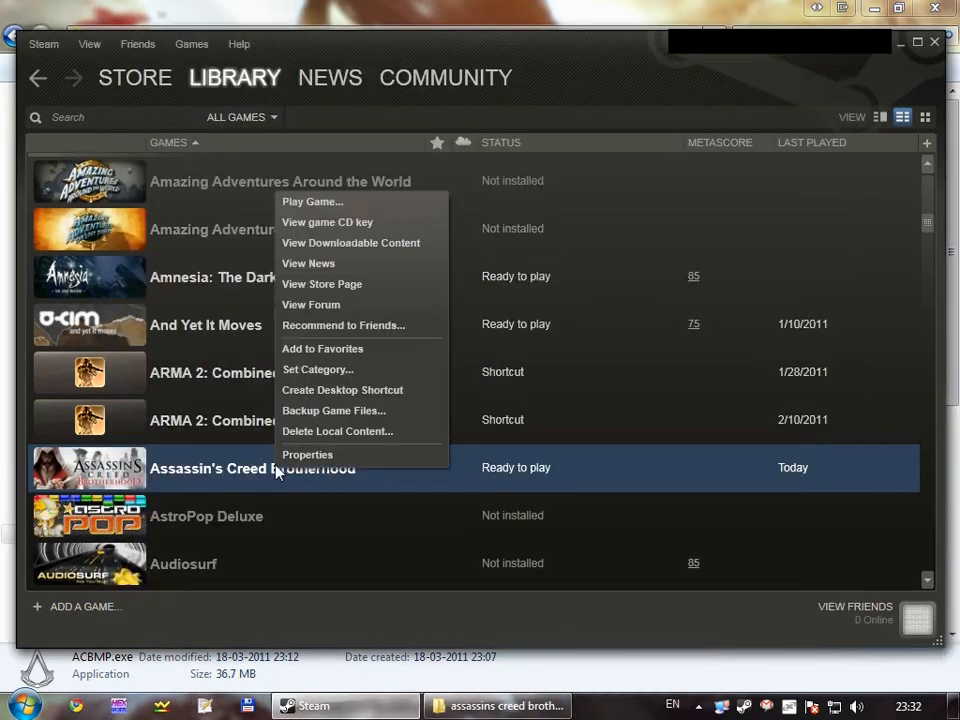
mouse_move(155, 479)
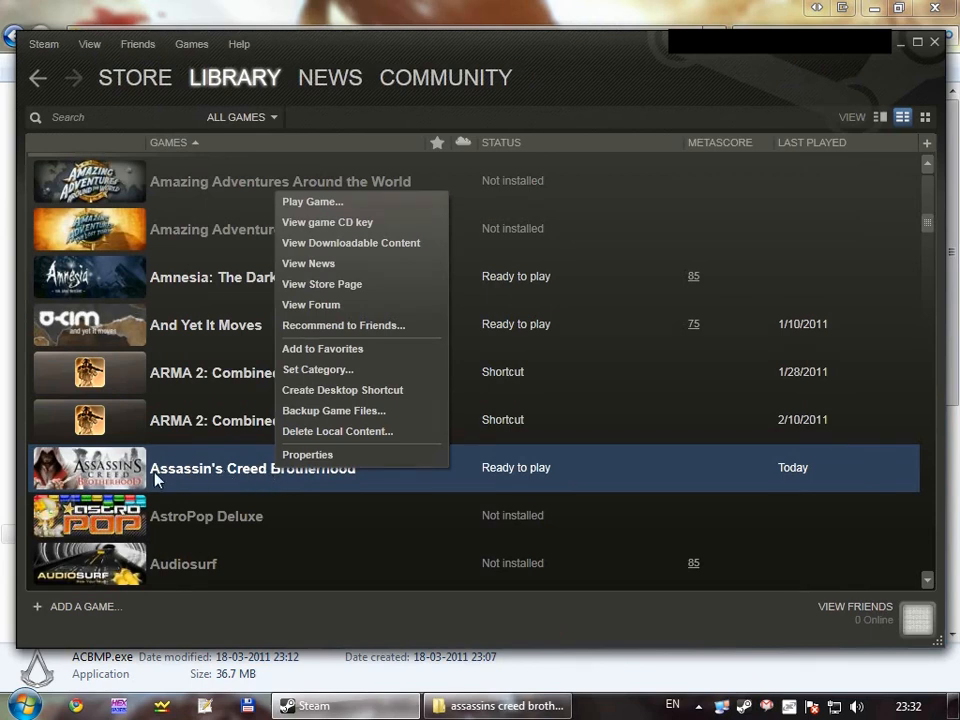
left_click(307, 454)
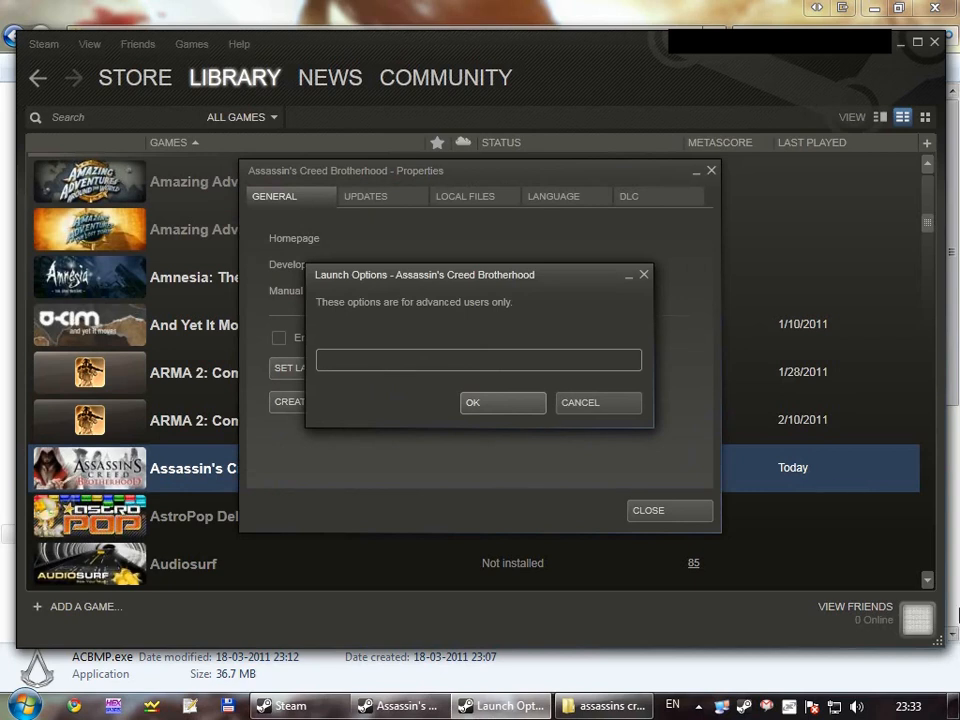
left_click(478, 360)
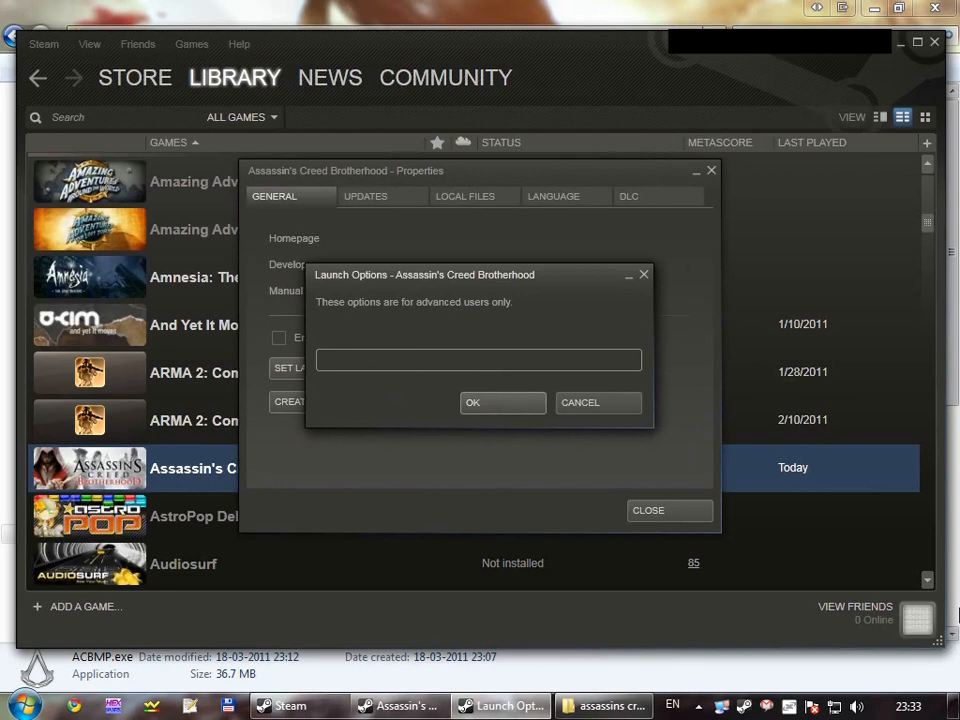
left_click(478, 360)
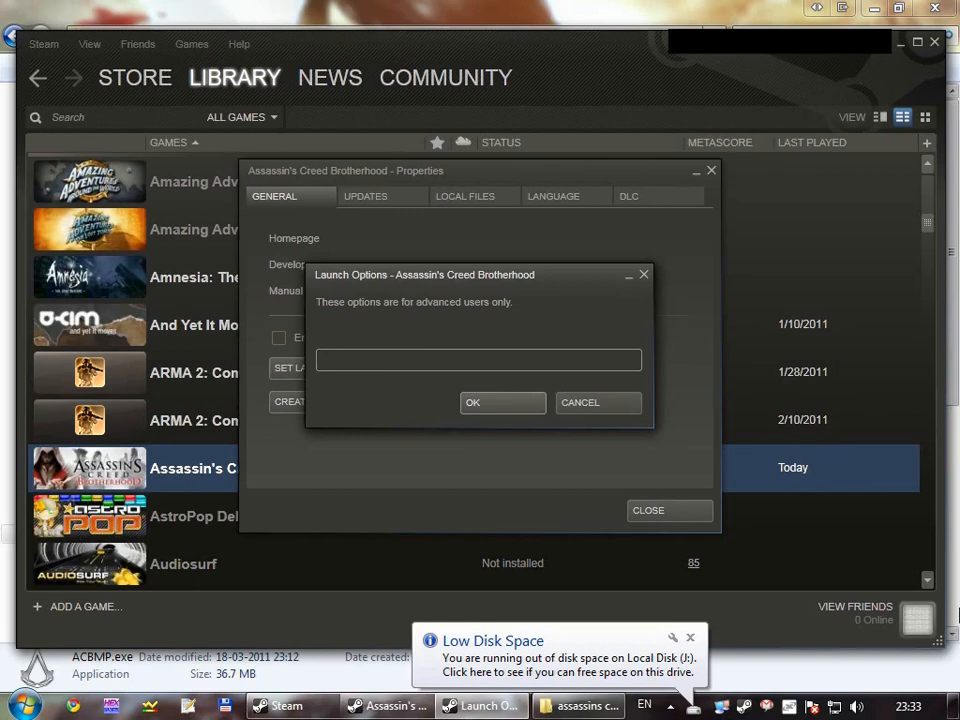
left_click(478, 360)
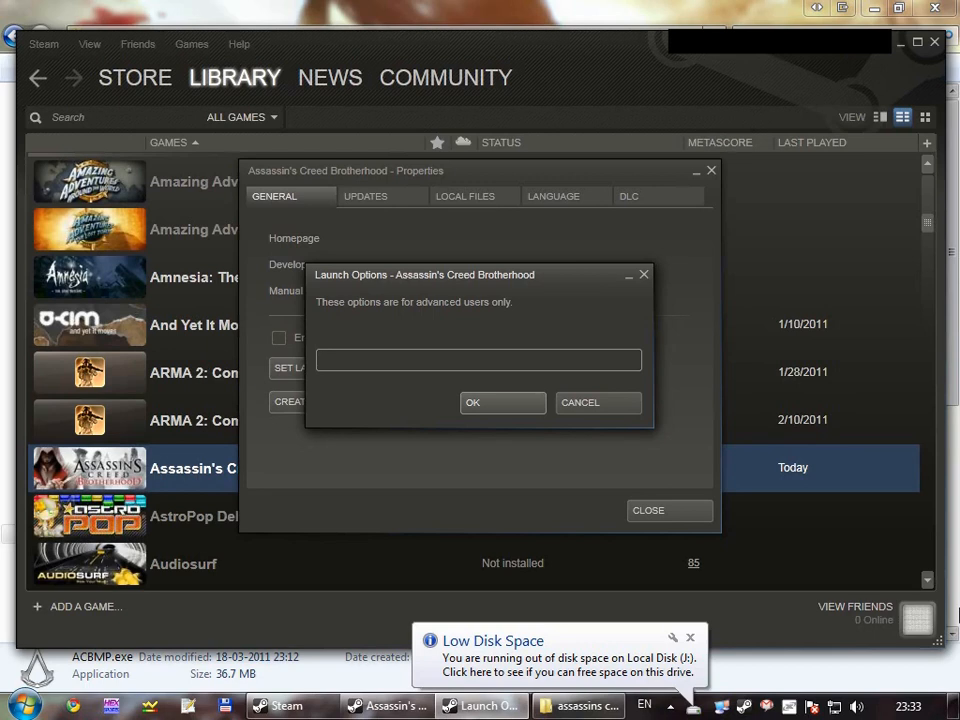
Set launch options to /launchedfromotherexec /username:… /password:… and confirm with OK
type("/")
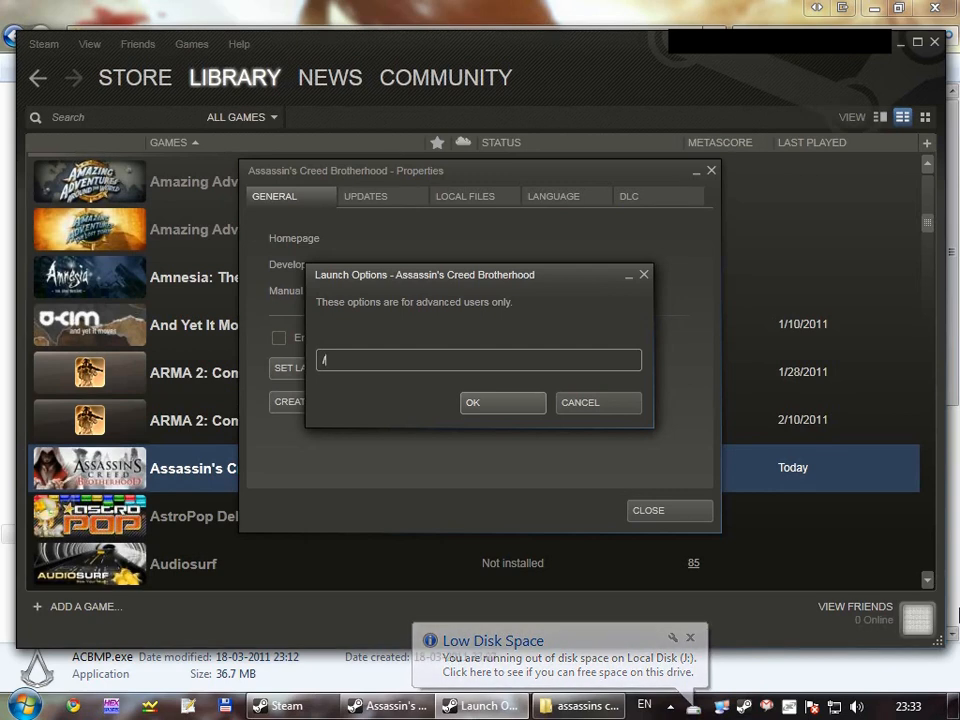
type("launchedfromotherexec")
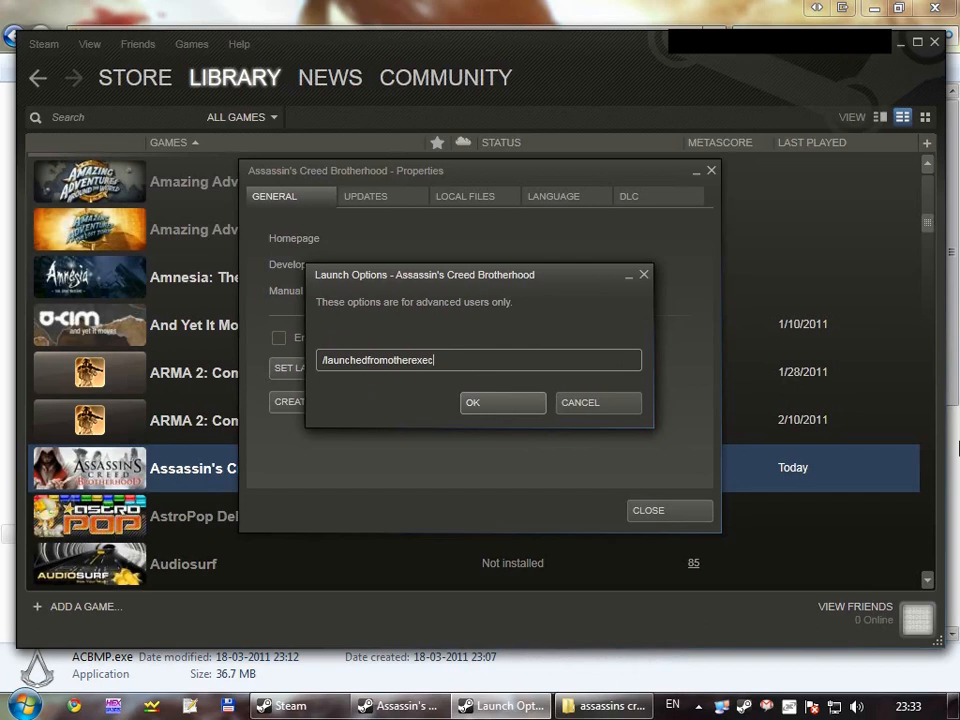
type("/")
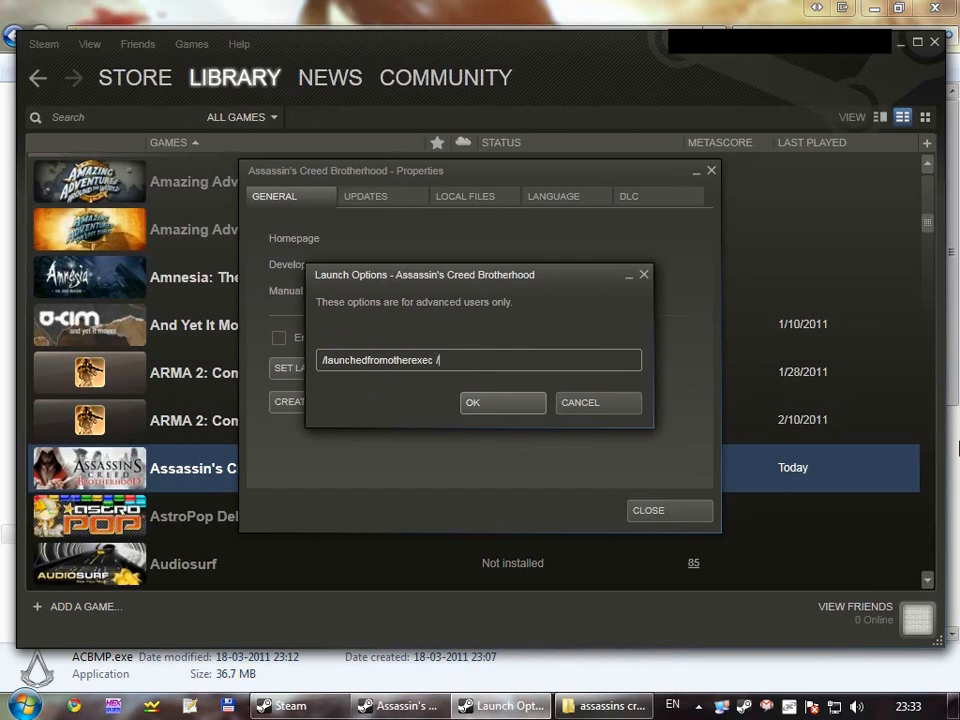
type("username>")
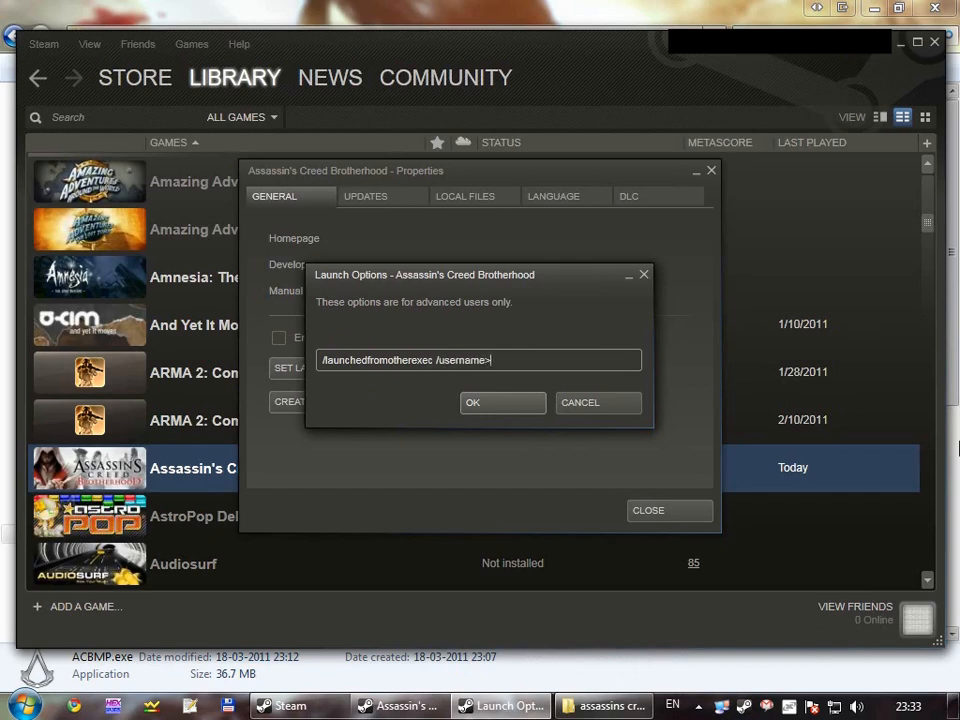
key("Backspace")
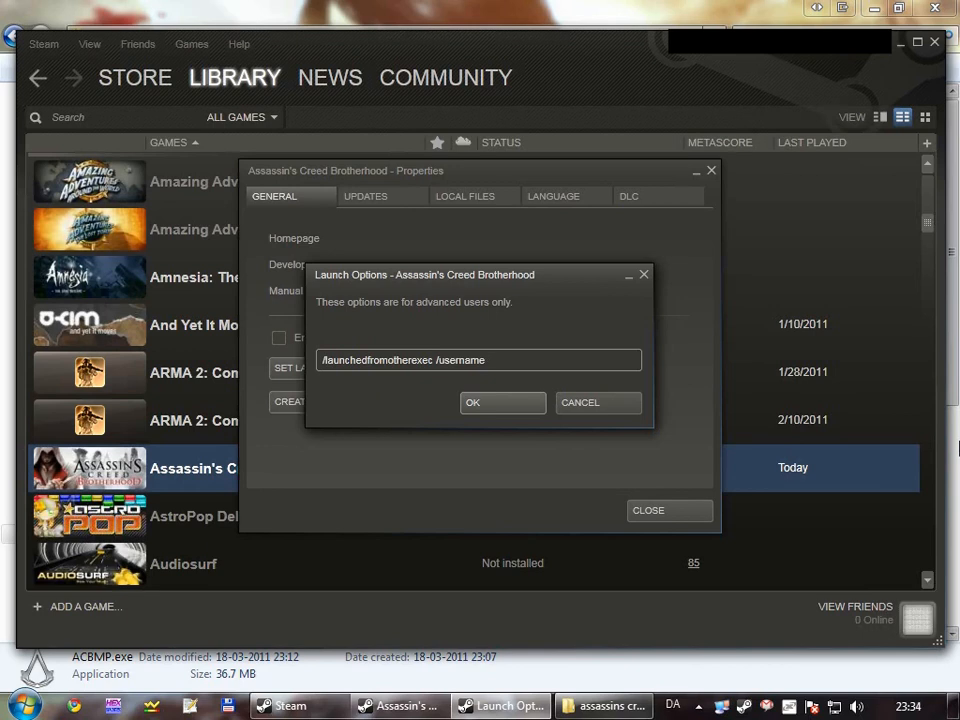
type(".")
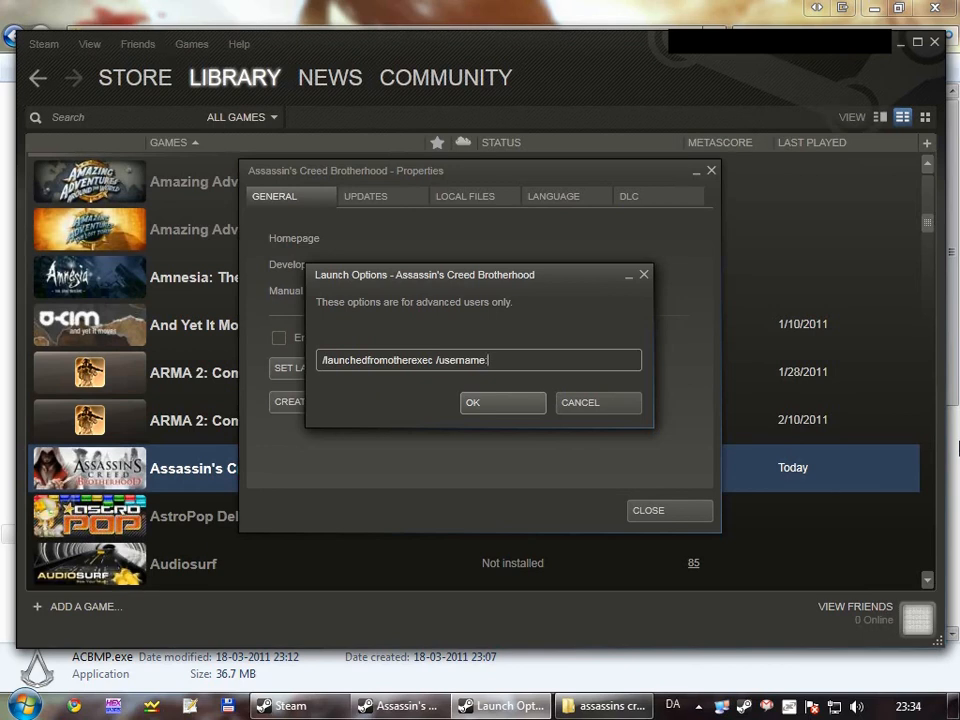
type("MulleDK2(")
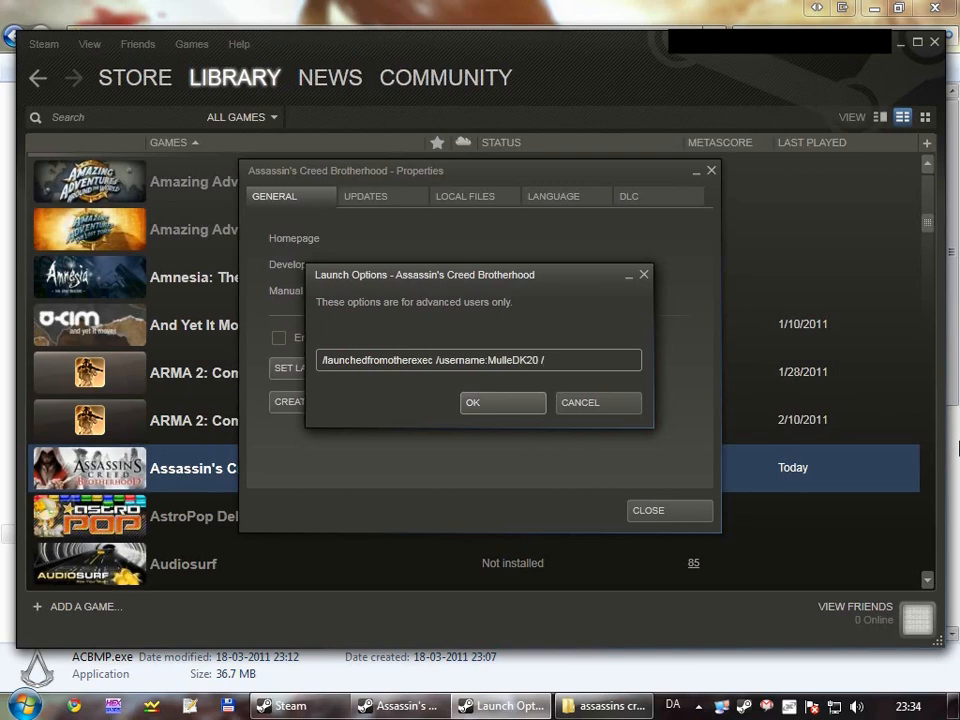
type("/password:")
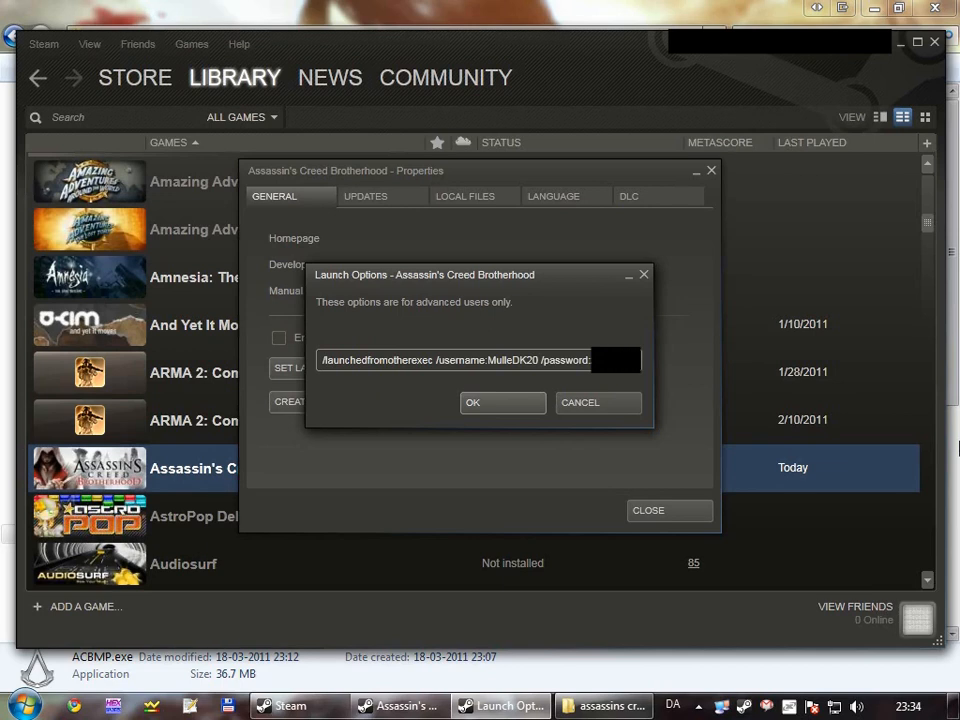
left_click(472, 402)
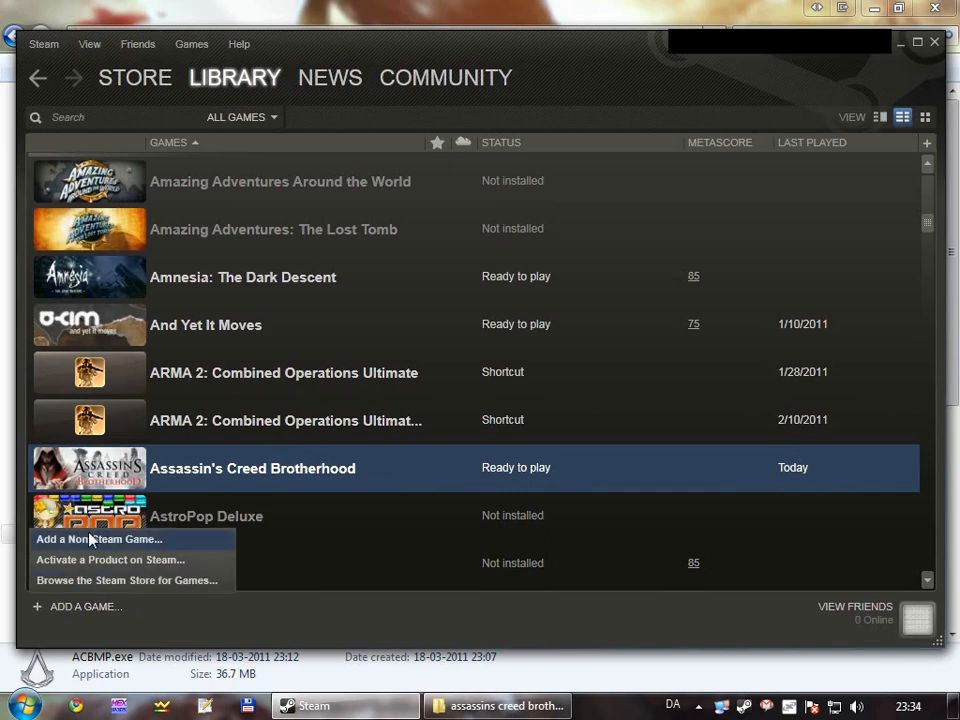
Add ACBMP.exe from the Brotherhood install folder as a non-Steam game shortcut
left_click(97, 539)
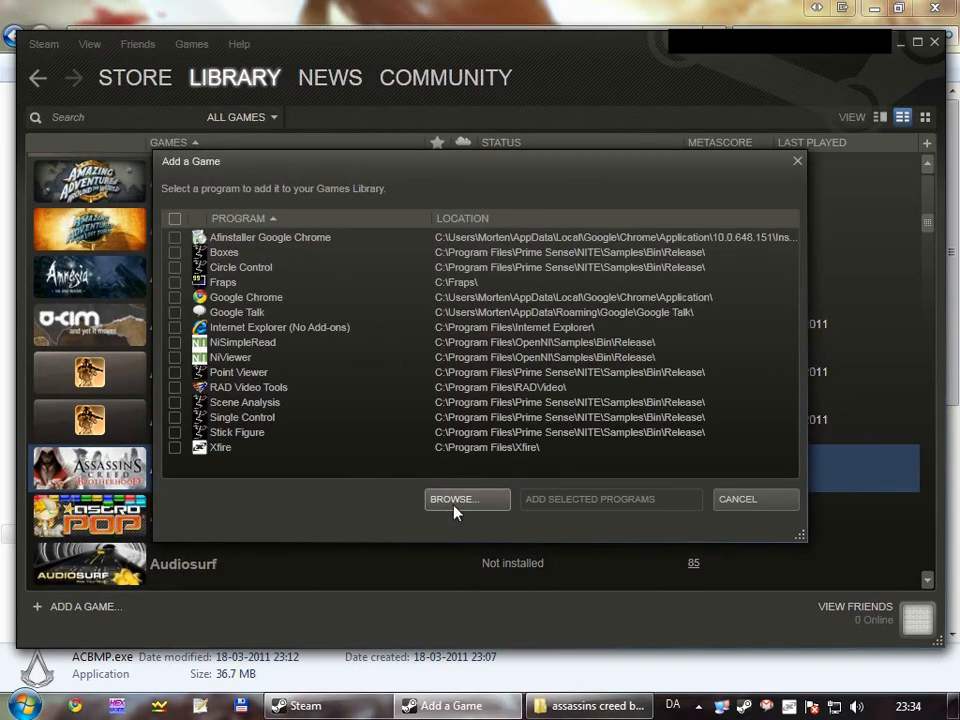
left_click(453, 499)
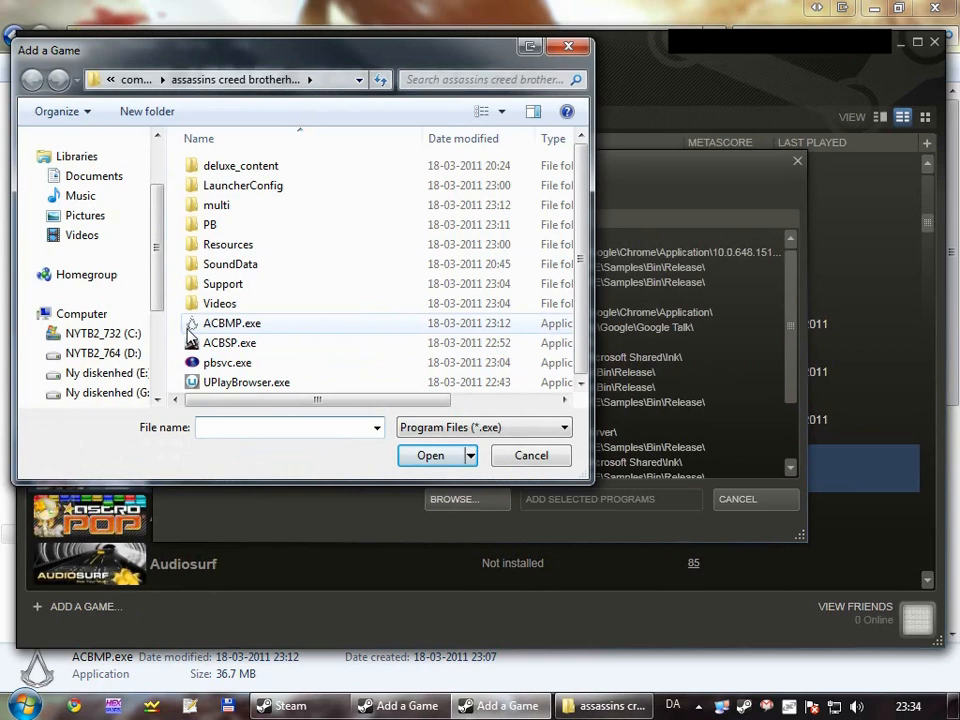
left_click(430, 455)
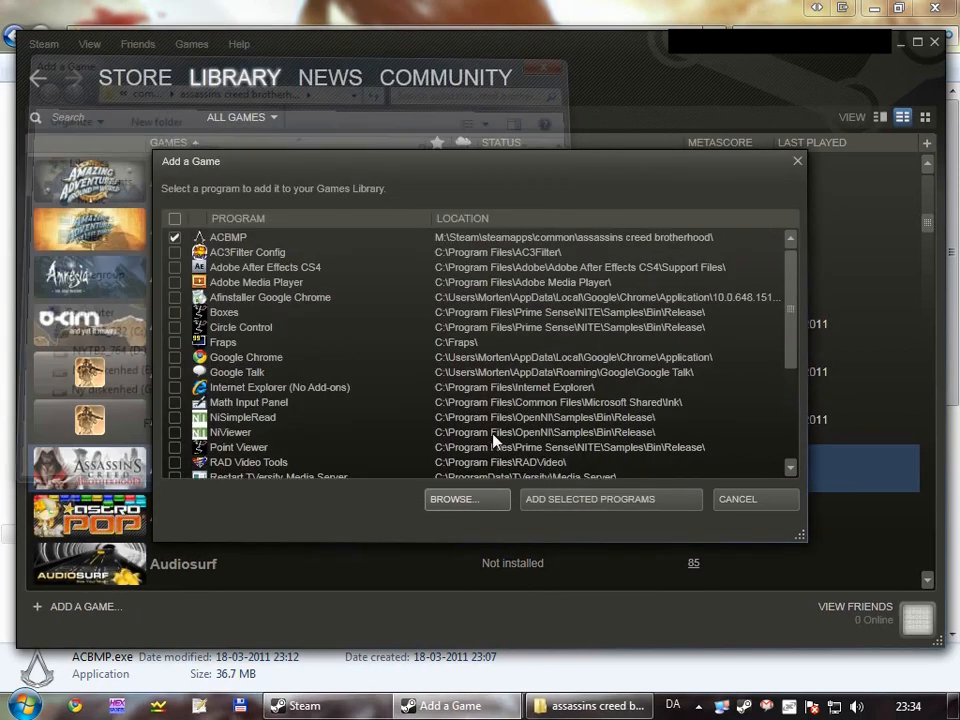
left_click(588, 499)
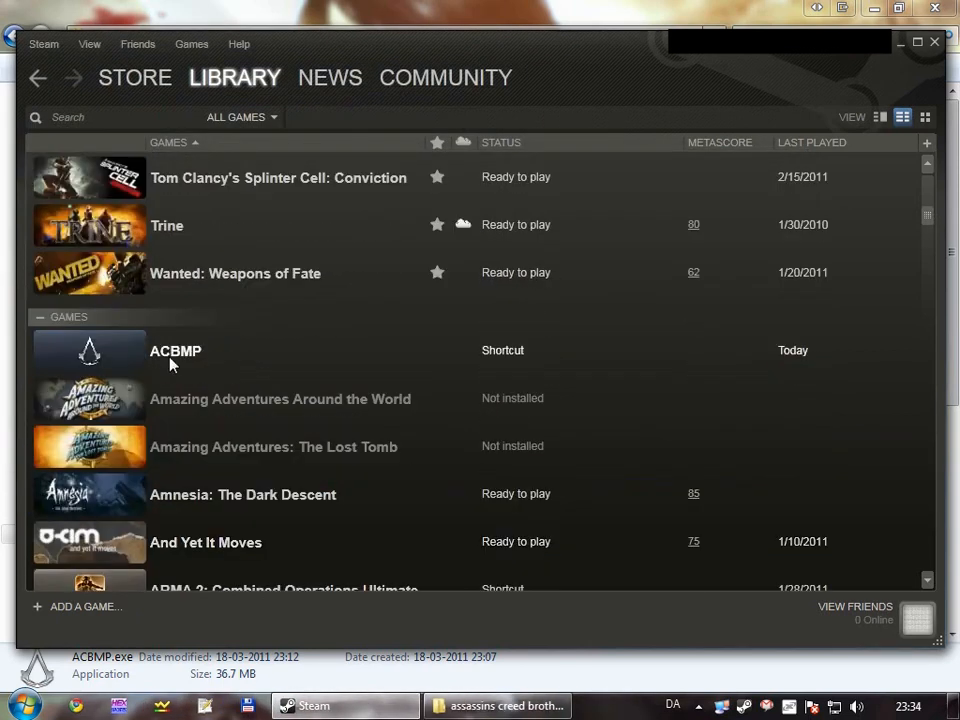
In the ACBMP shortcut's Properties, change its name to 'Assassin's Creed Brotherhood (Multiplayer)'
right_click(175, 350)
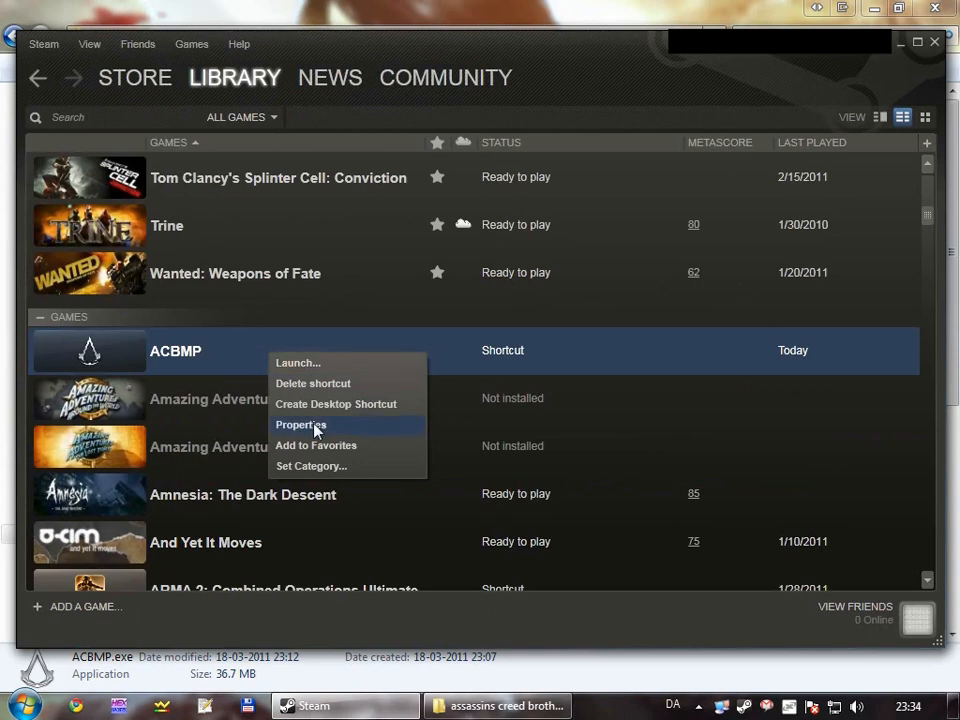
left_click(300, 425)
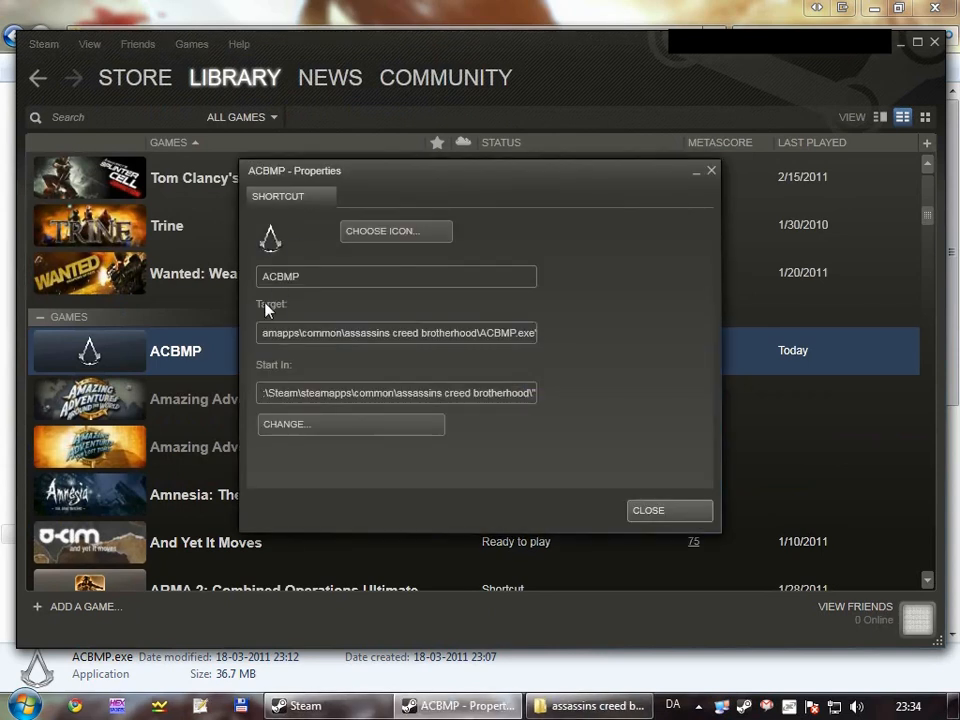
type("Assassin's c")
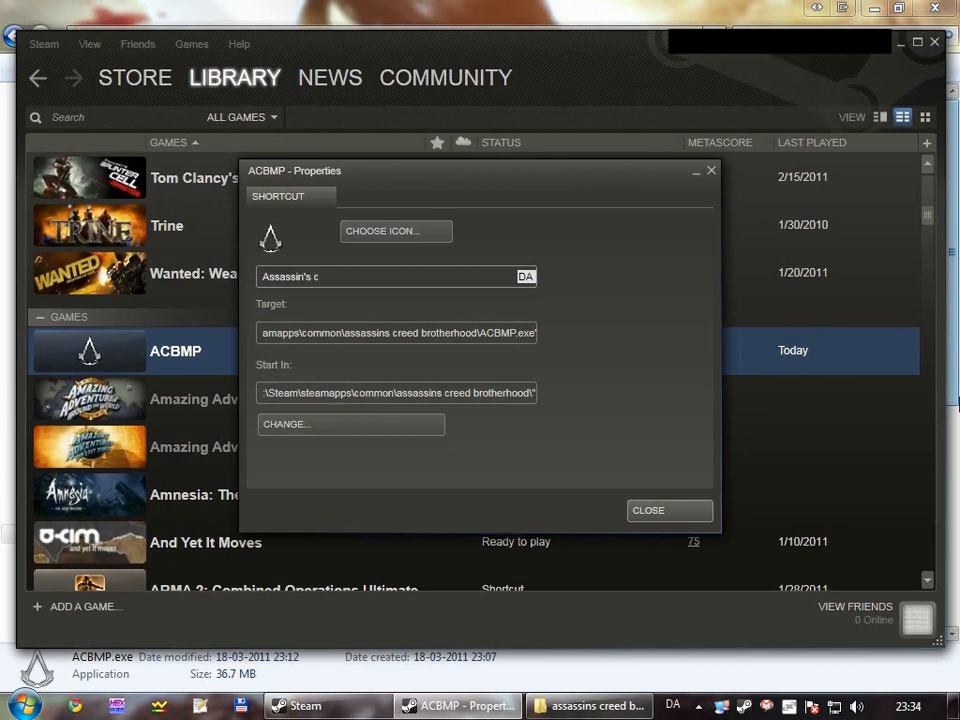
type("reed Brotherhood (Multiplayer")
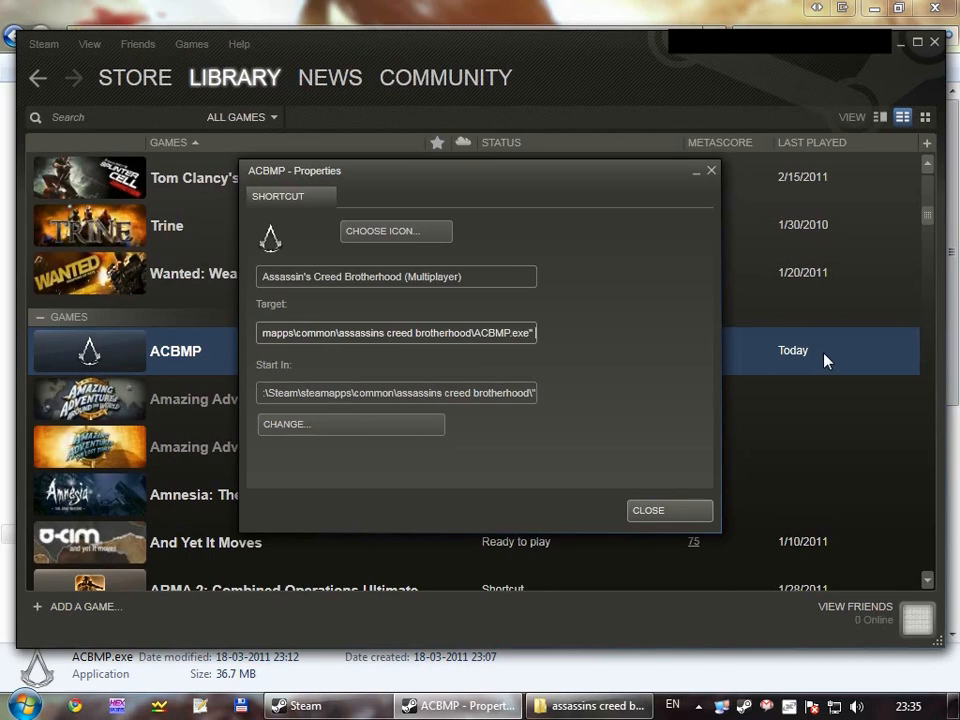
Append /launchedfromotherexec /onlineUser:… /onlinePassword:… to the shortcut Target and close Properties
type("/launchedfromotherexe")
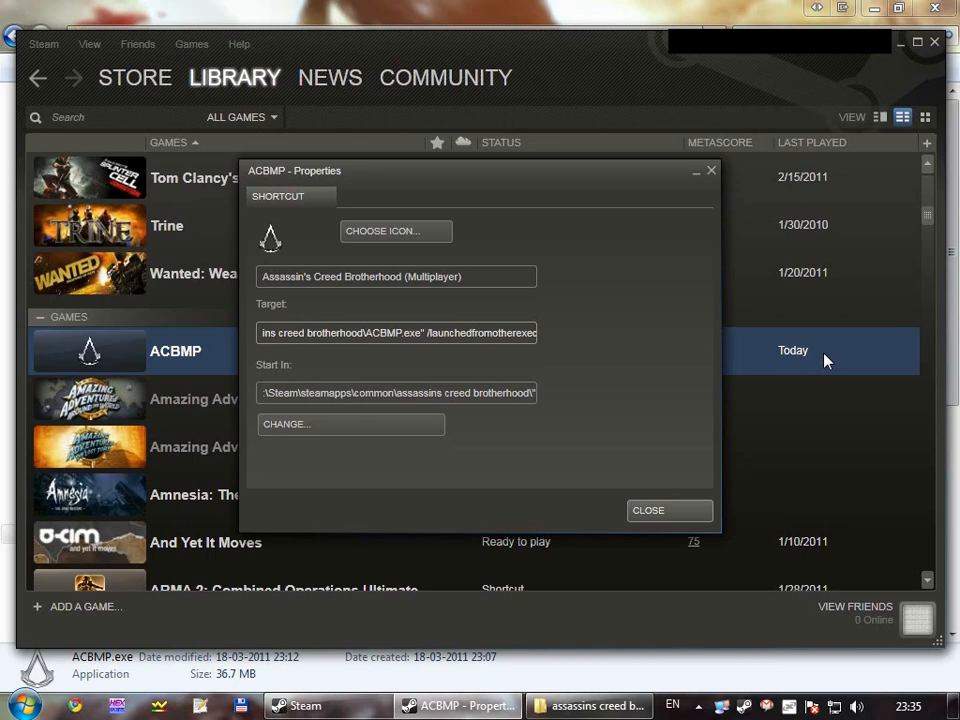
mouse_move(461, 191)
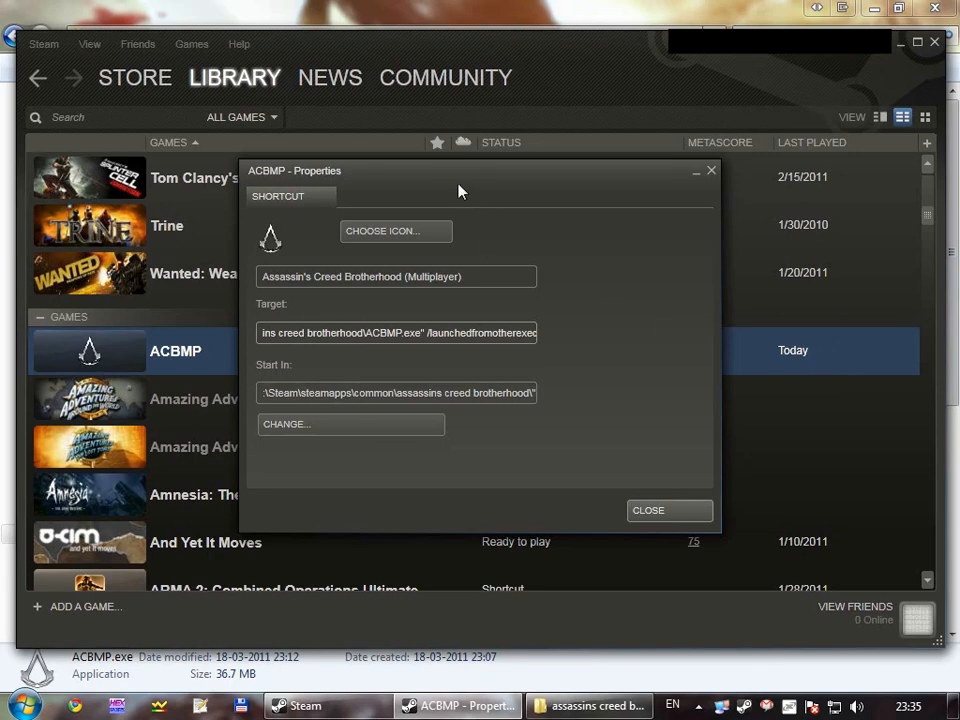
left_click_drag(460, 170, 575, 218)
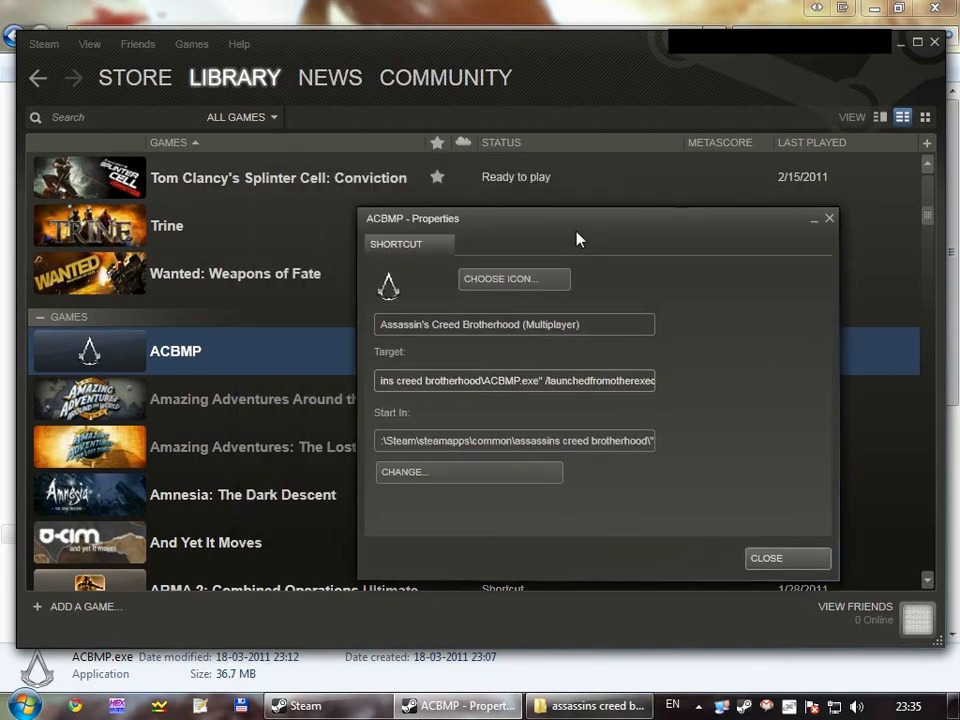
mouse_move(630, 404)
type(" /onli")
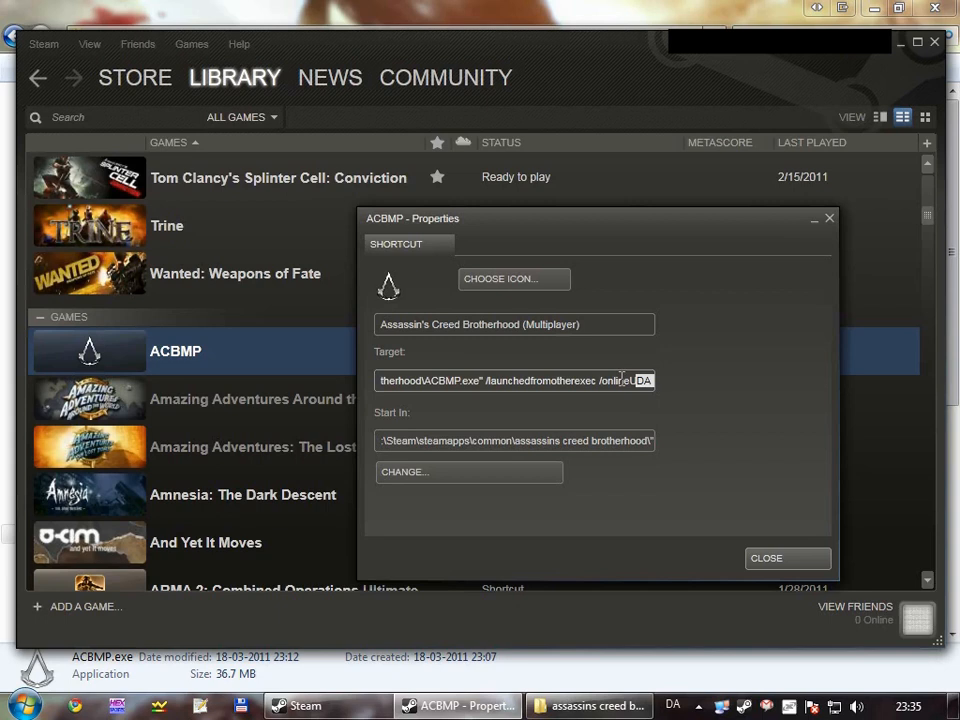
type("user:MulleDK20 /onlinePassword")
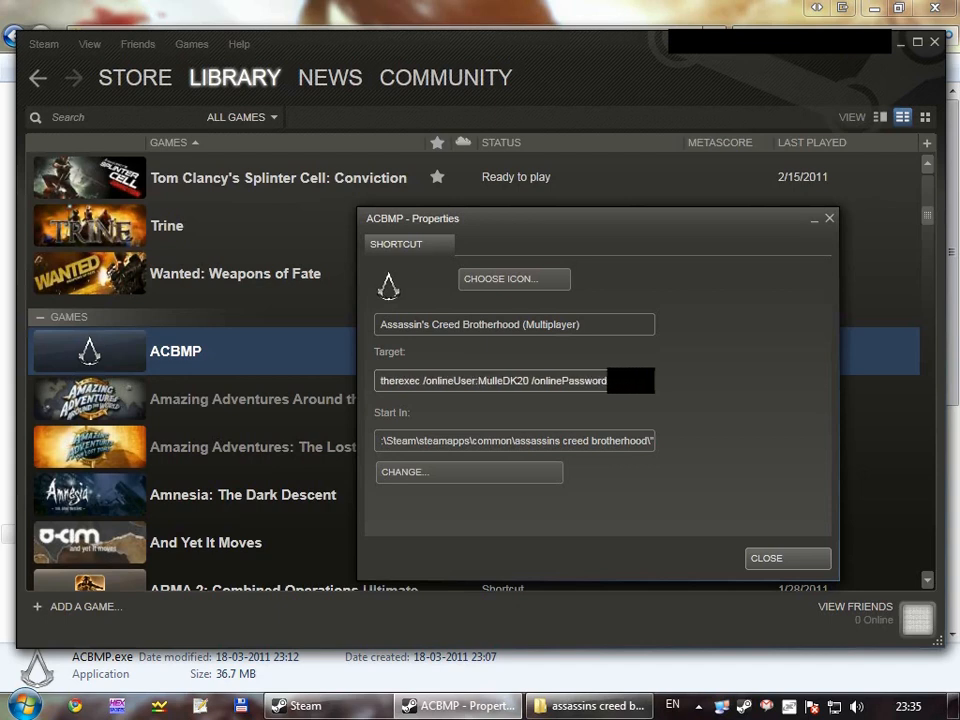
left_click(766, 558)
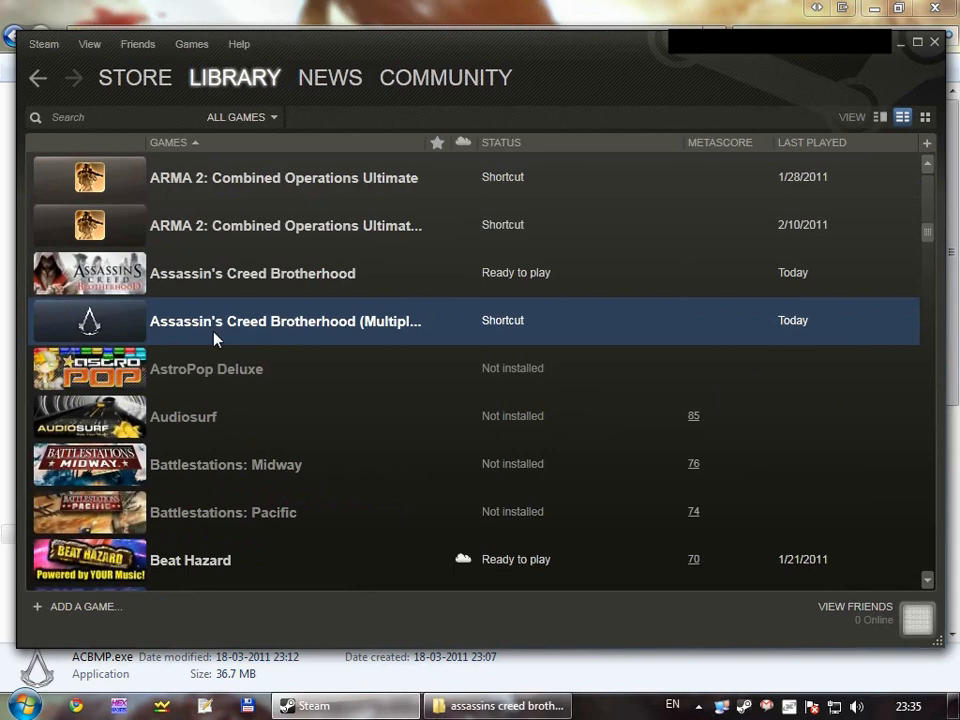